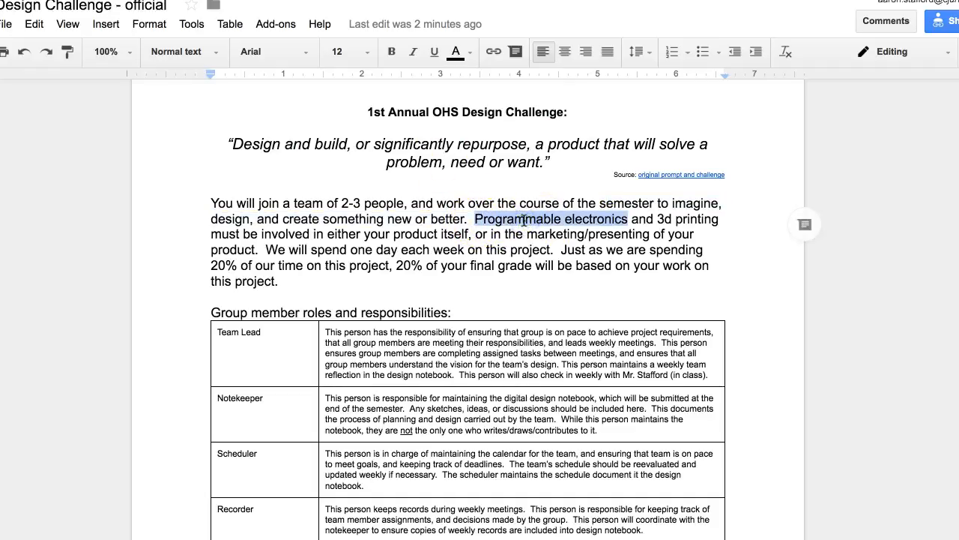
Step: Scroll past the challenge prompt to the table of seven team roles and responsibilities
scroll(down, 3)
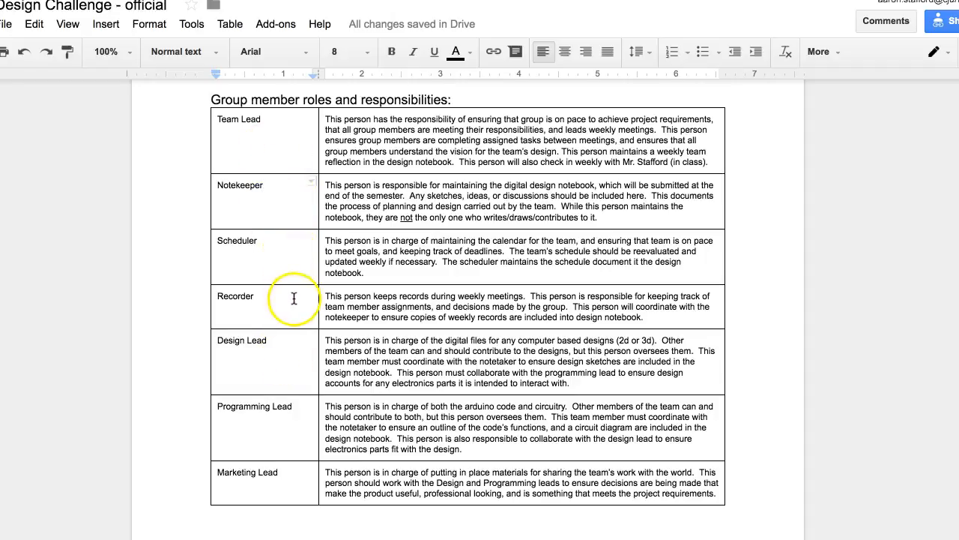
mouse_move(255, 297)
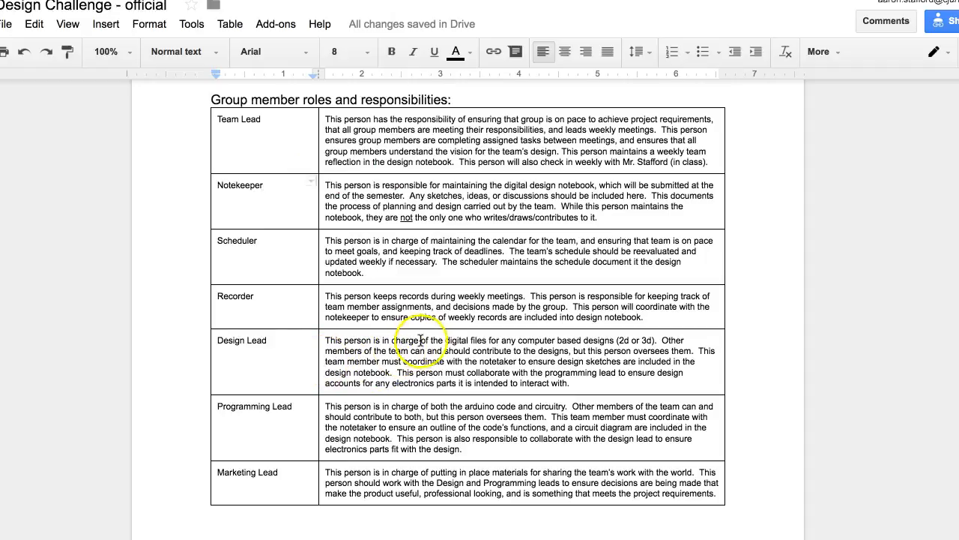
scroll(down, 3)
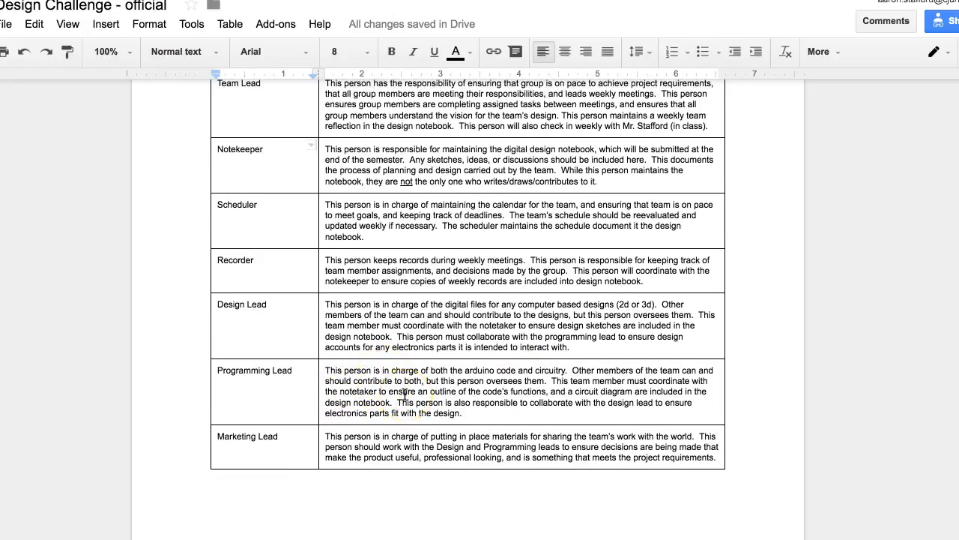
scroll(up, 3)
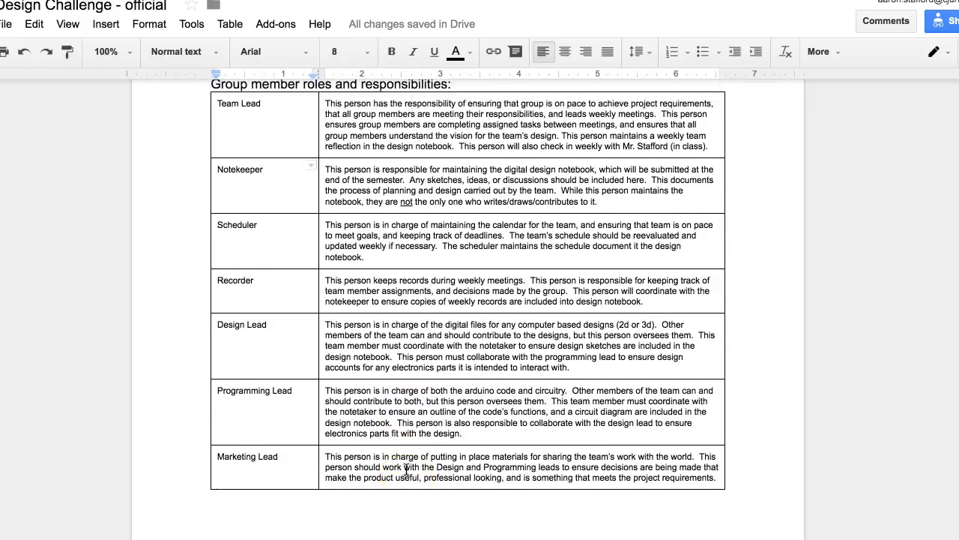
scroll(up, 3)
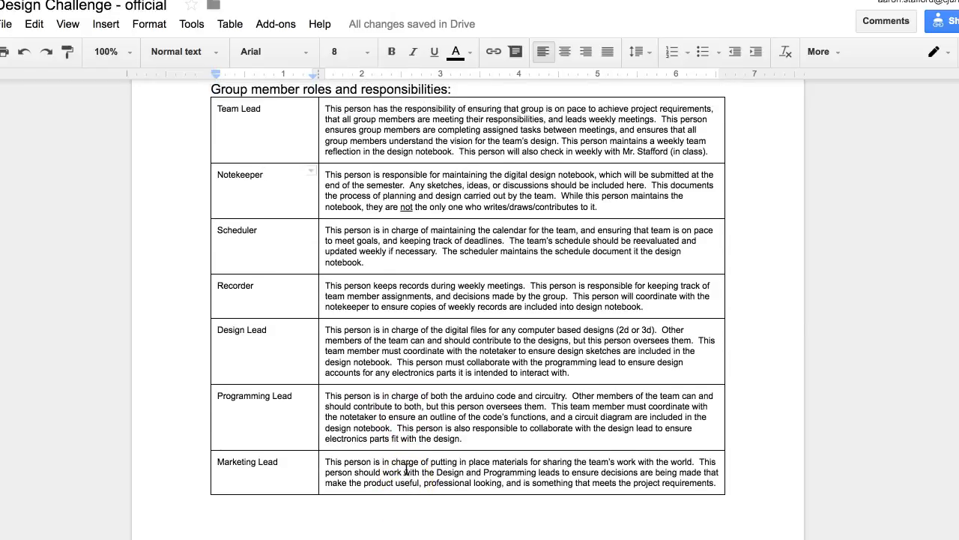
scroll(down, 3)
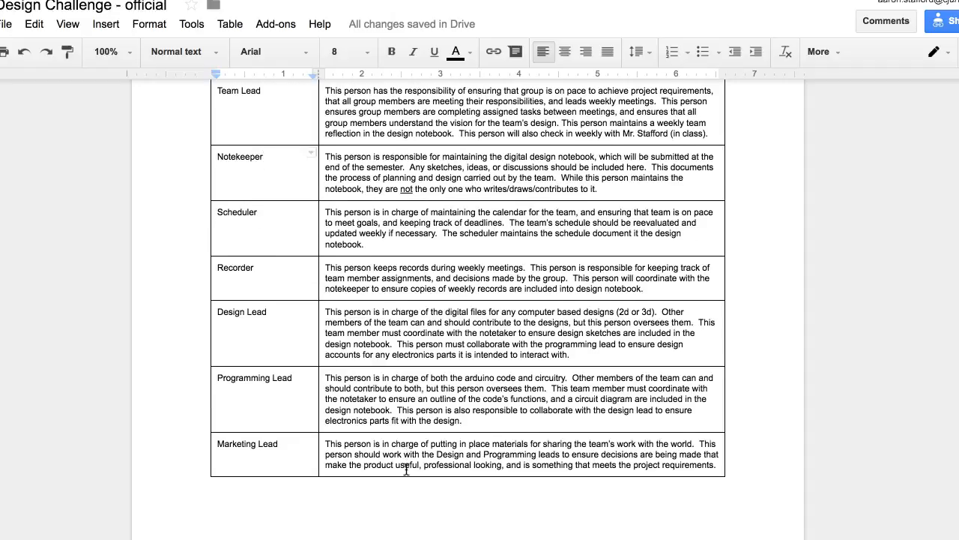
scroll(up, 3)
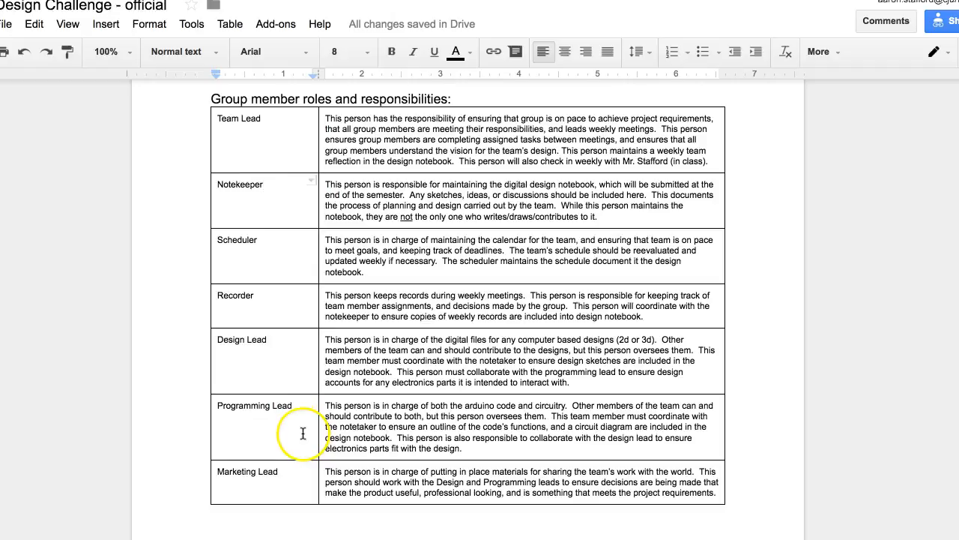
scroll(down, 3)
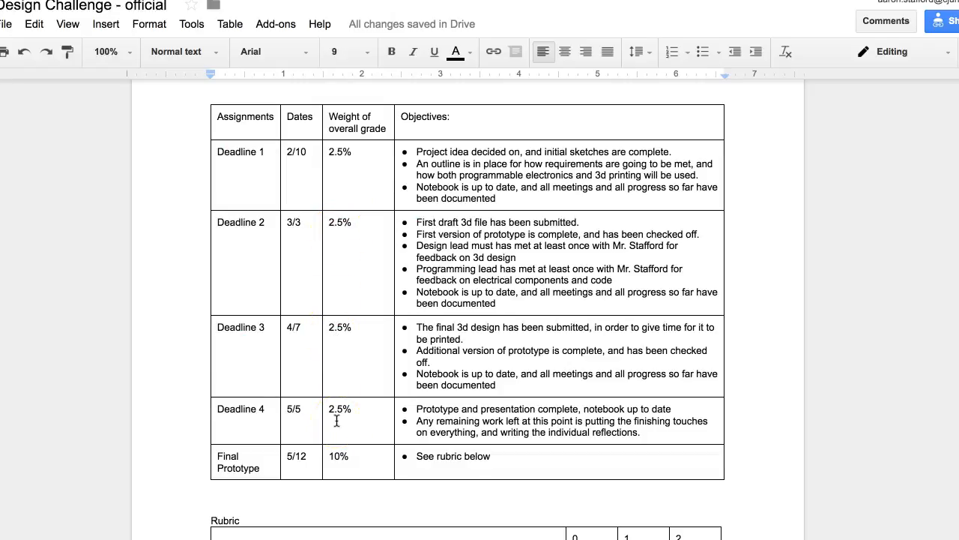
Step: Scroll down to the table of assignments, deadline dates, grade weights and objectives
scroll(down, 3)
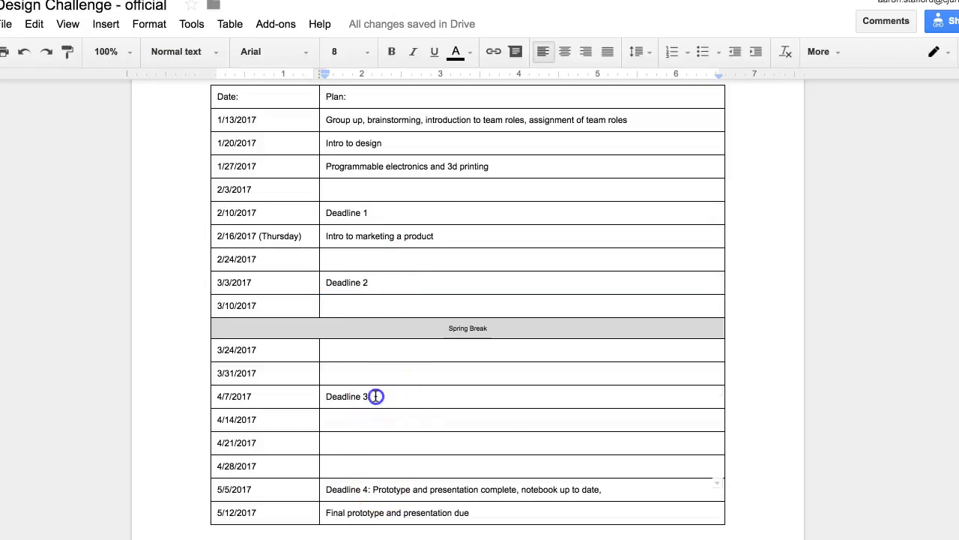
Step: Click beside the Deadline 1 entry in the Date/Plan schedule table
click(352, 212)
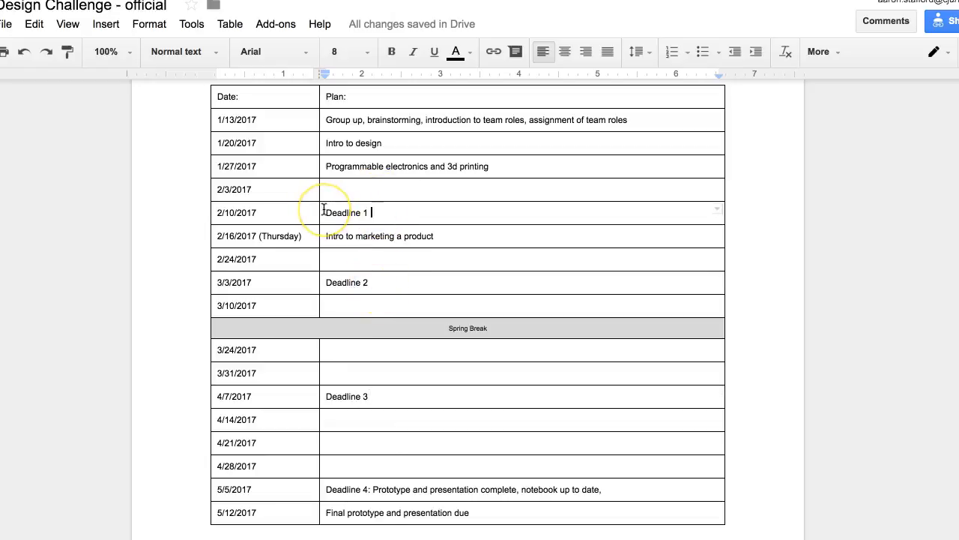